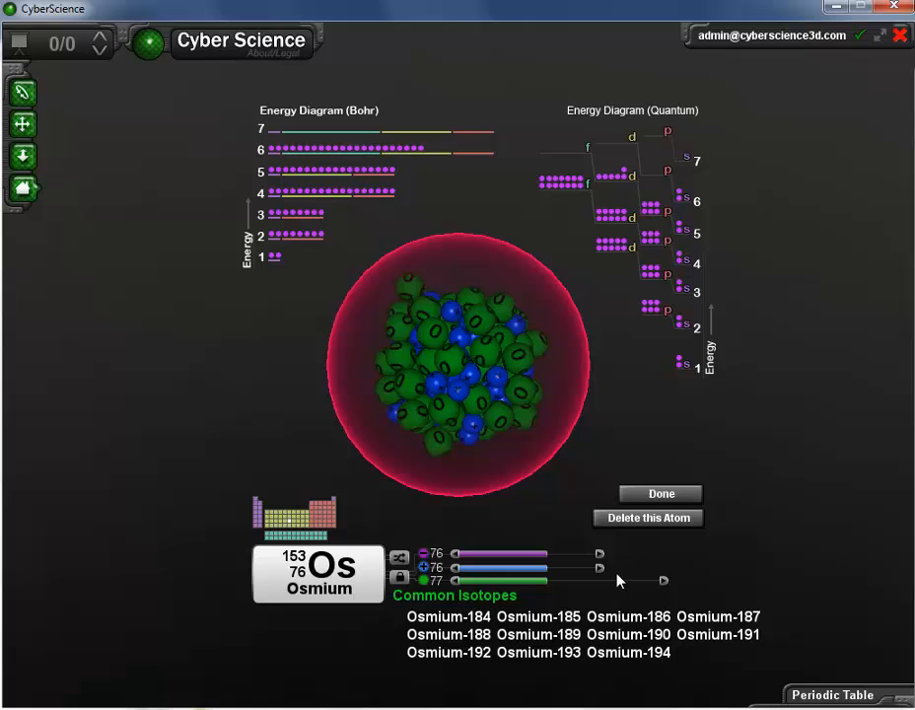
- Select the Osmium-185 isotope (109 neutrons) and finish the atom as a single Os sphere in the scene
click(539, 615)
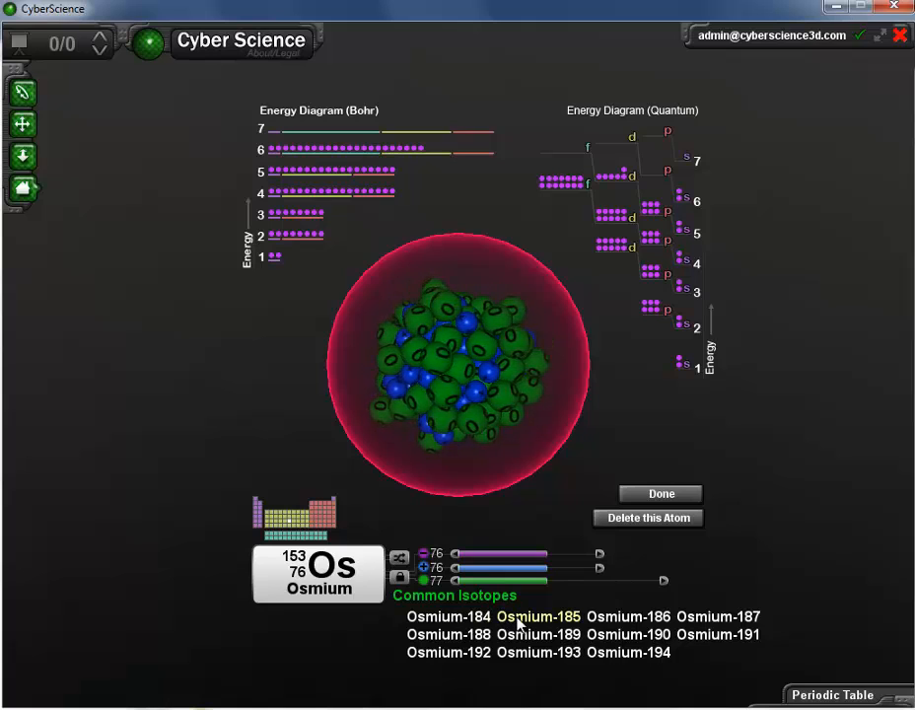
click(536, 616)
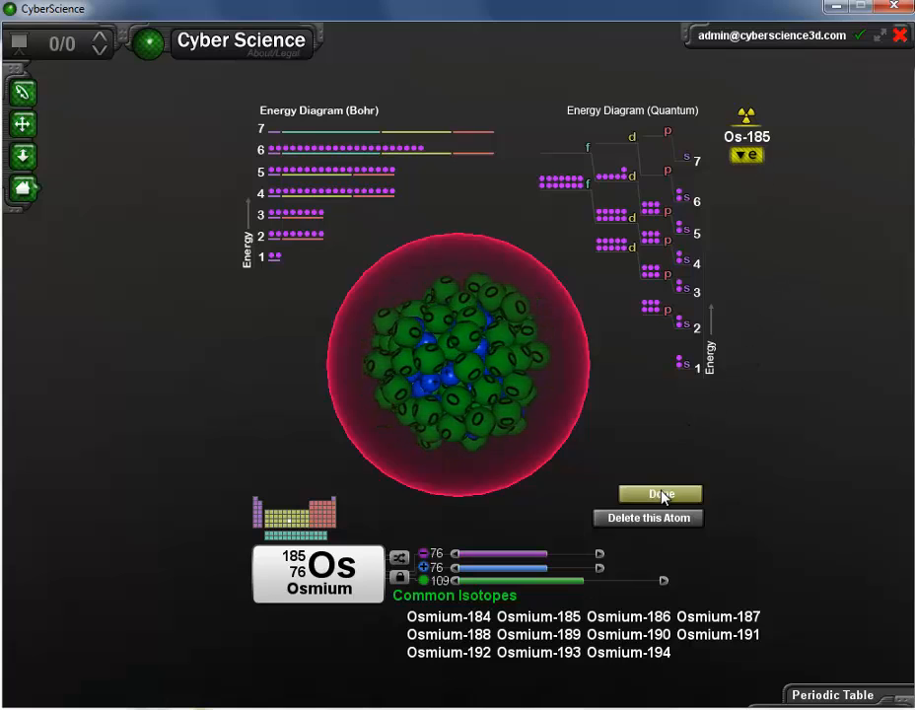
click(658, 493)
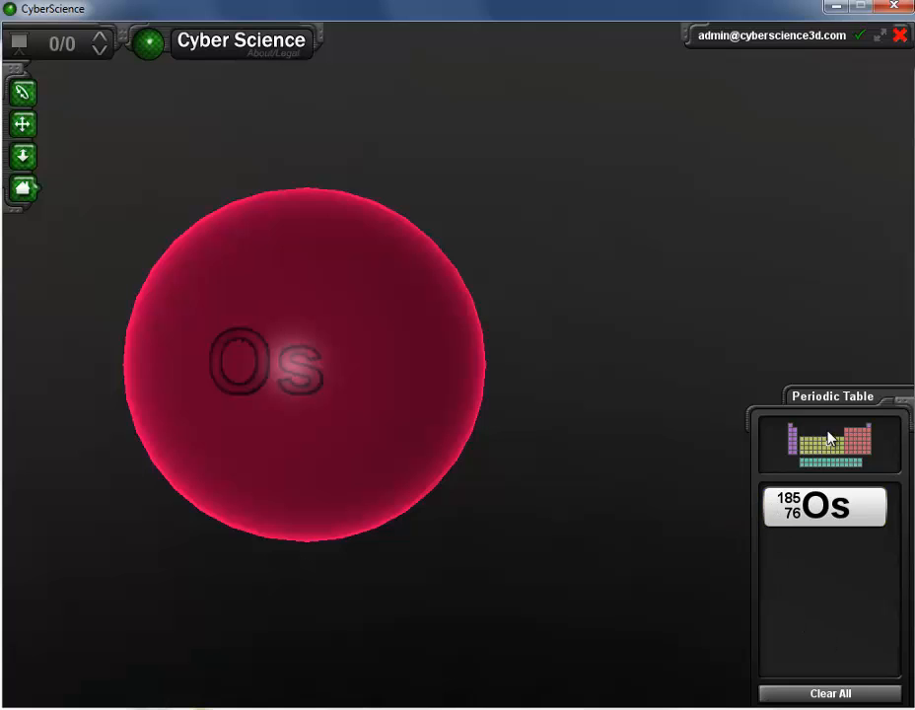